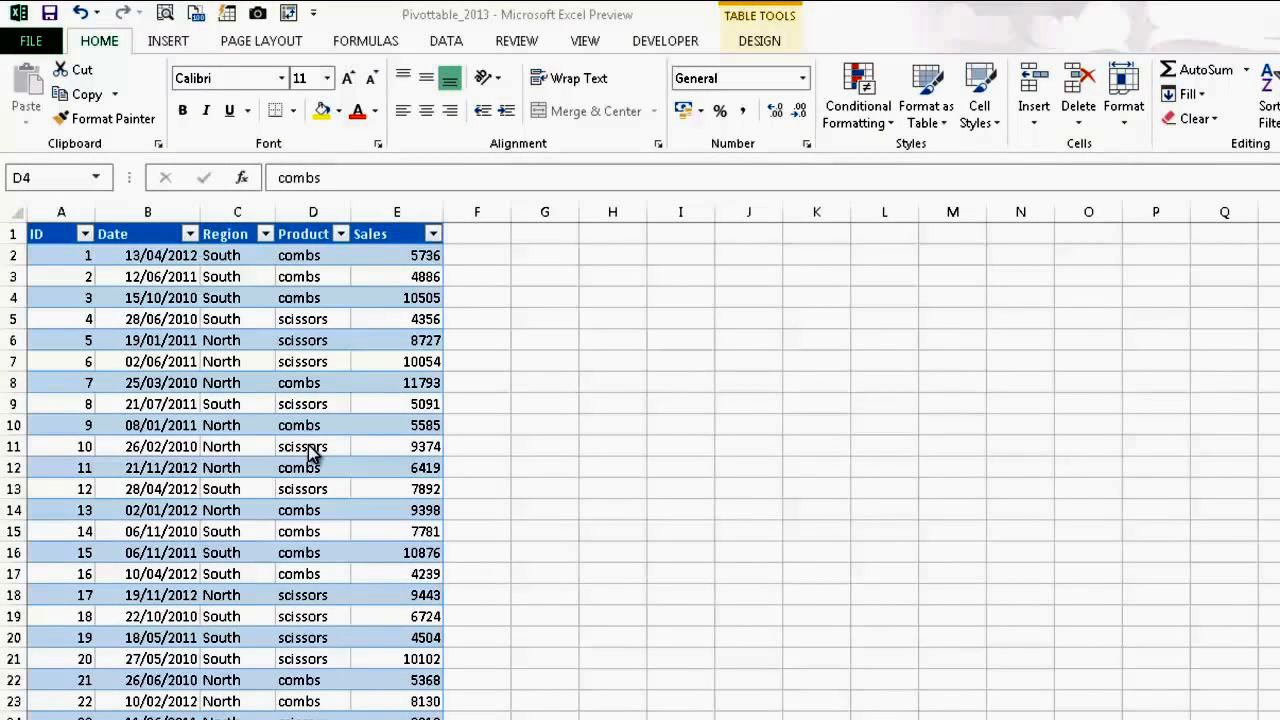
pyautogui.moveTo(356, 440)
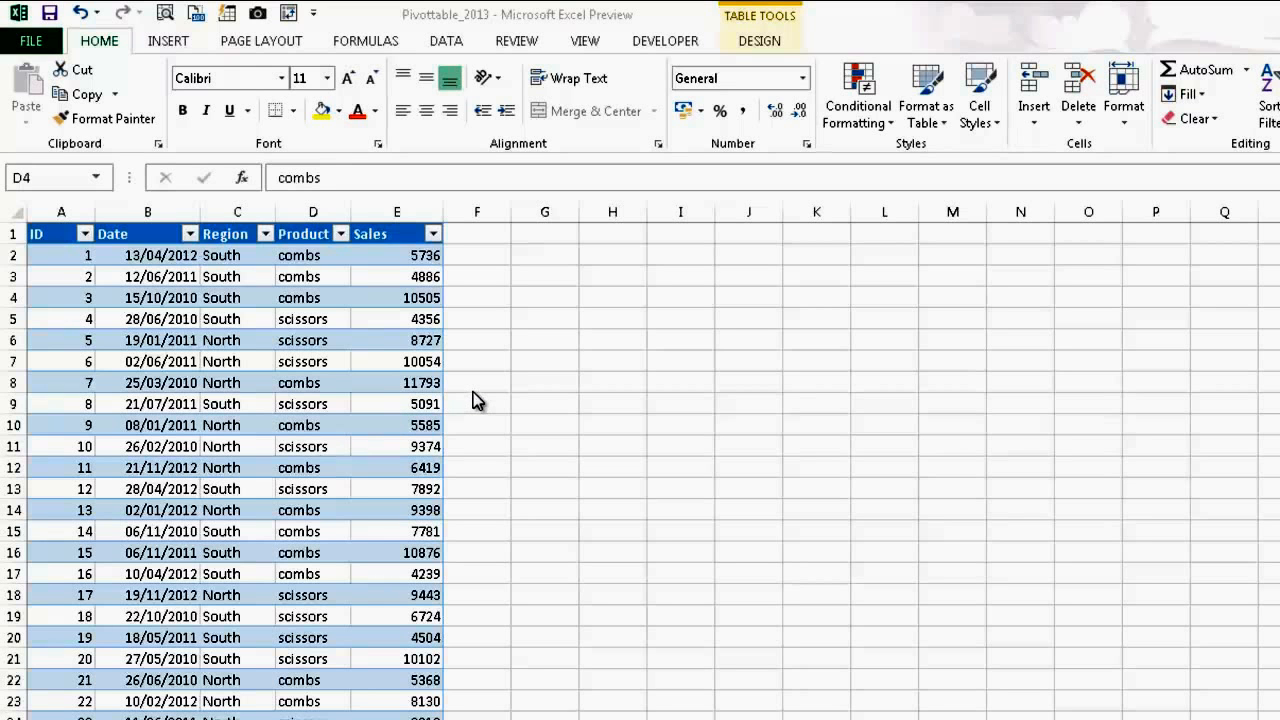
pyautogui.moveTo(468, 380)
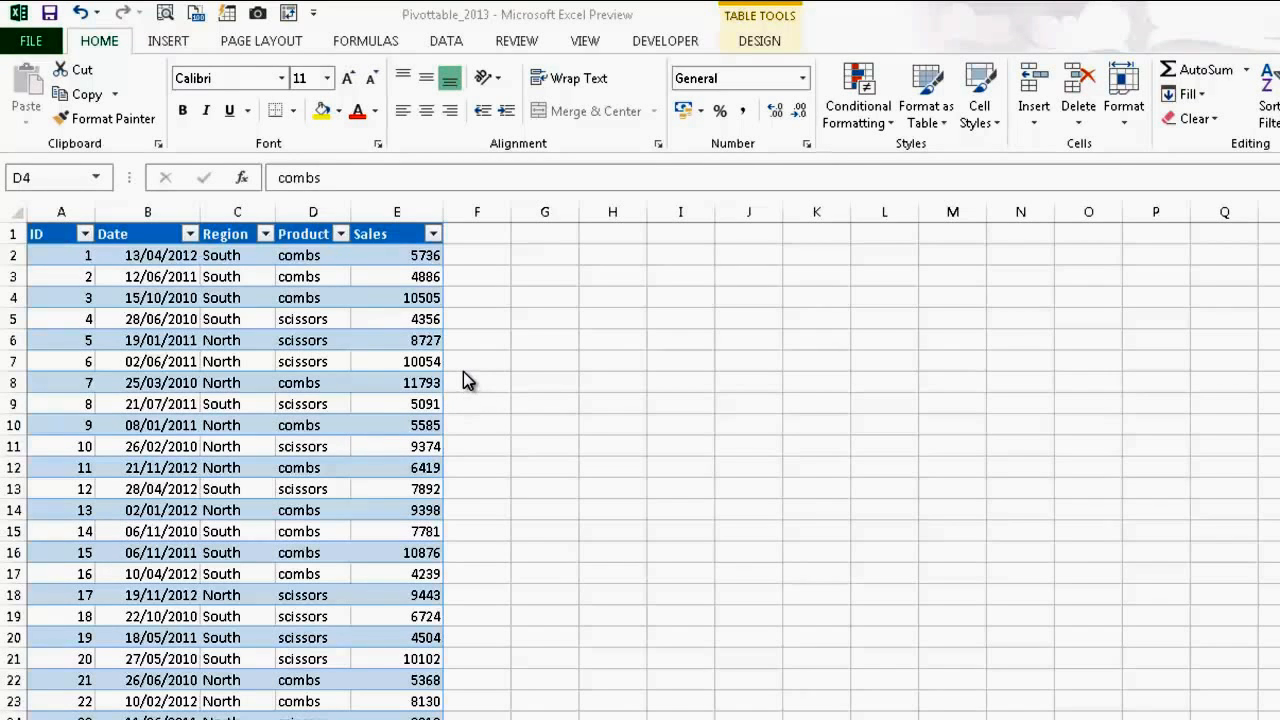
# Select a cell inside the sales table and show the INSERT tab's table and chart commands
pyautogui.click(312, 296)
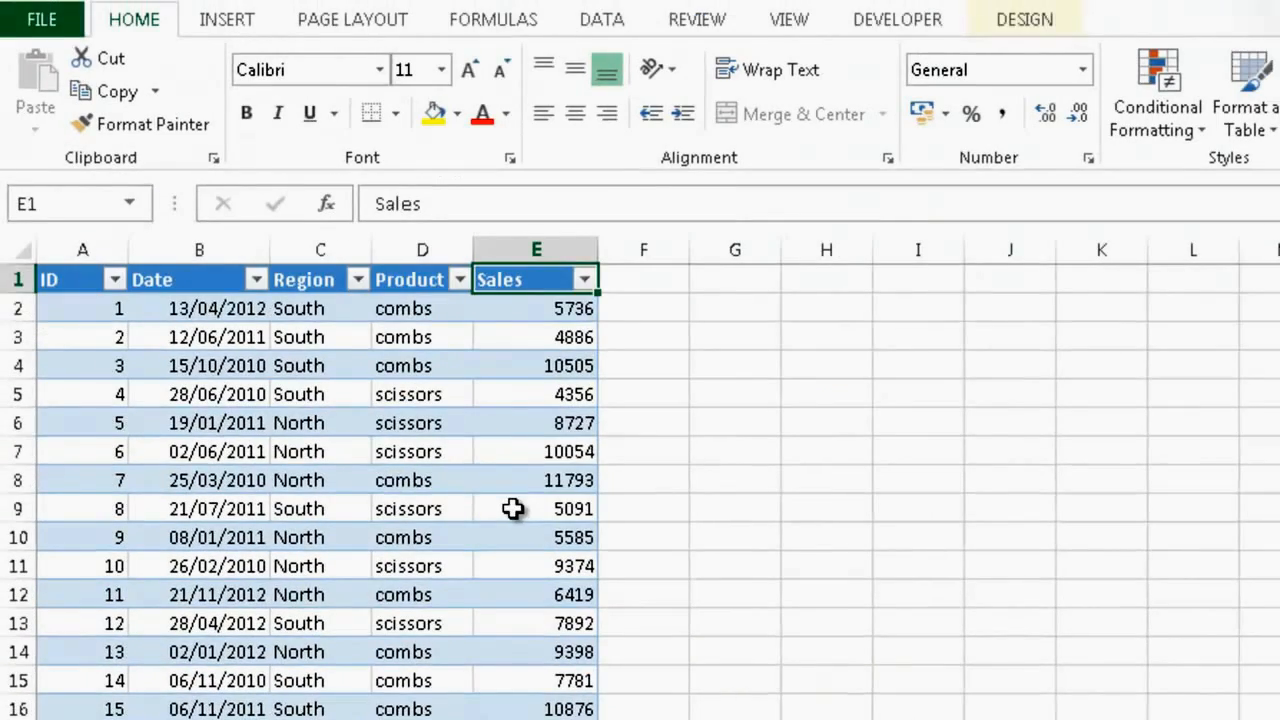
pyautogui.click(536, 452)
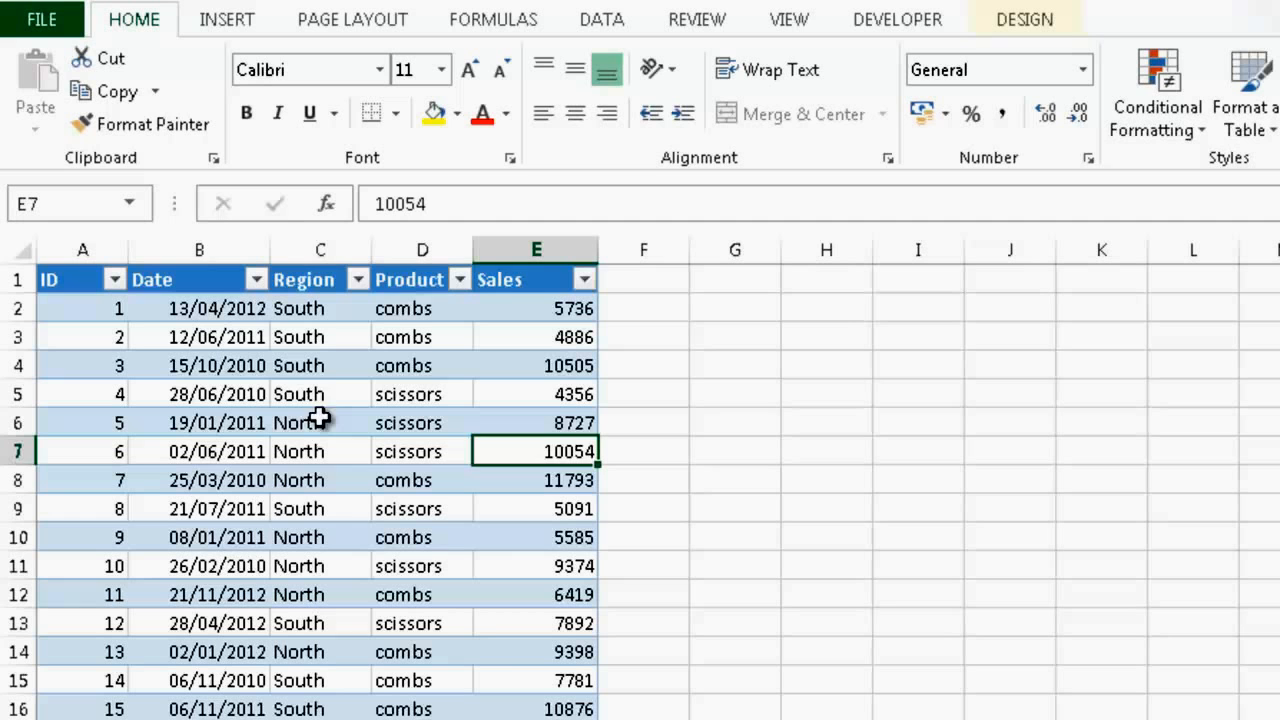
pyautogui.click(320, 394)
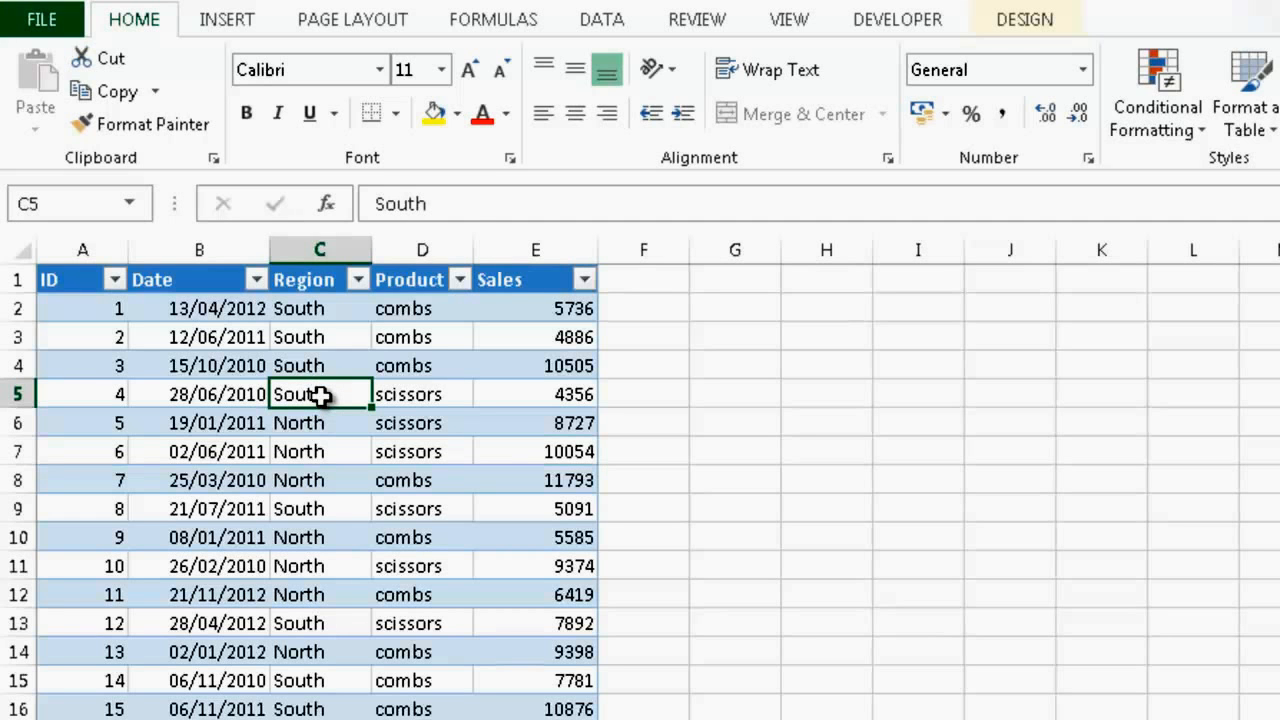
pyautogui.click(228, 20)
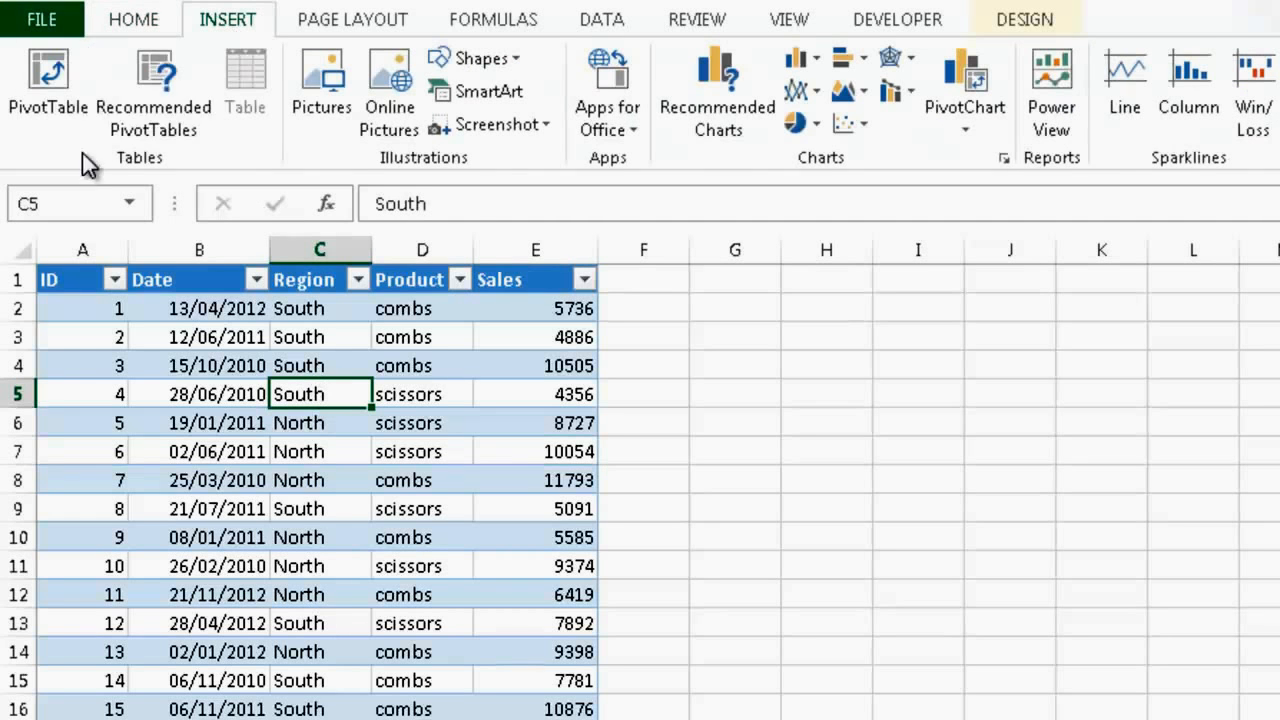
pyautogui.moveTo(48, 68)
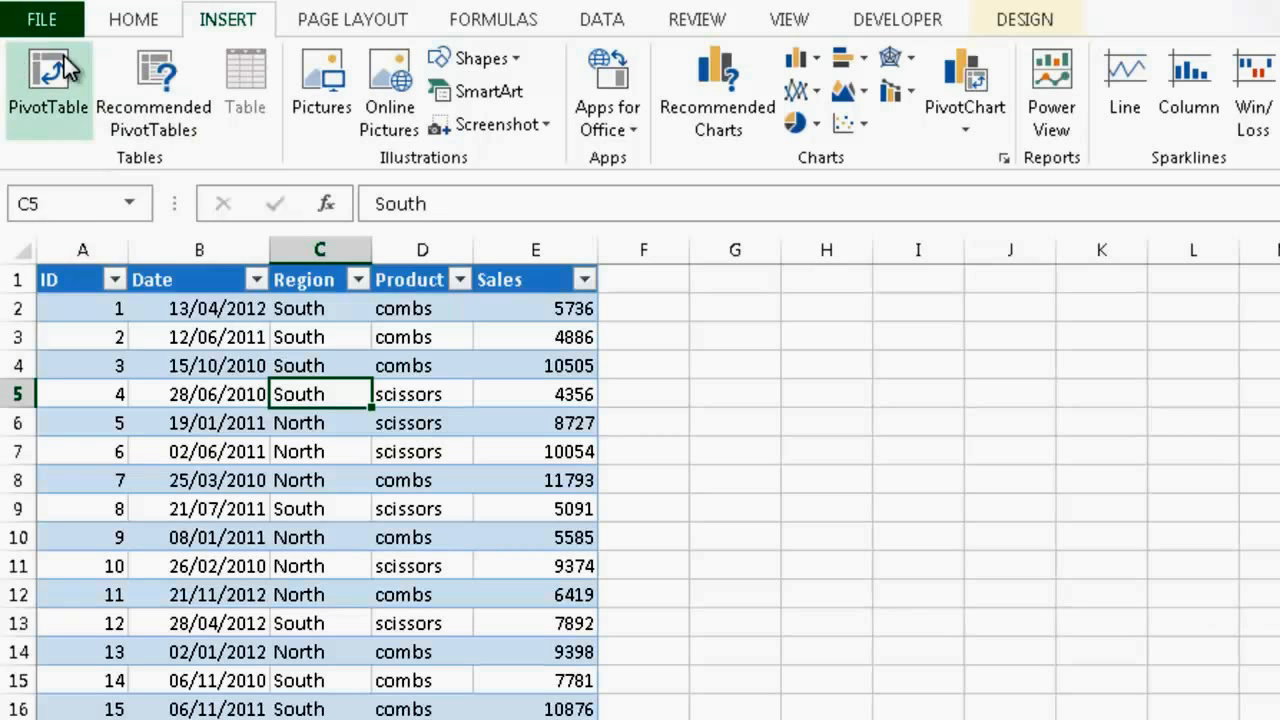
pyautogui.moveTo(48, 96)
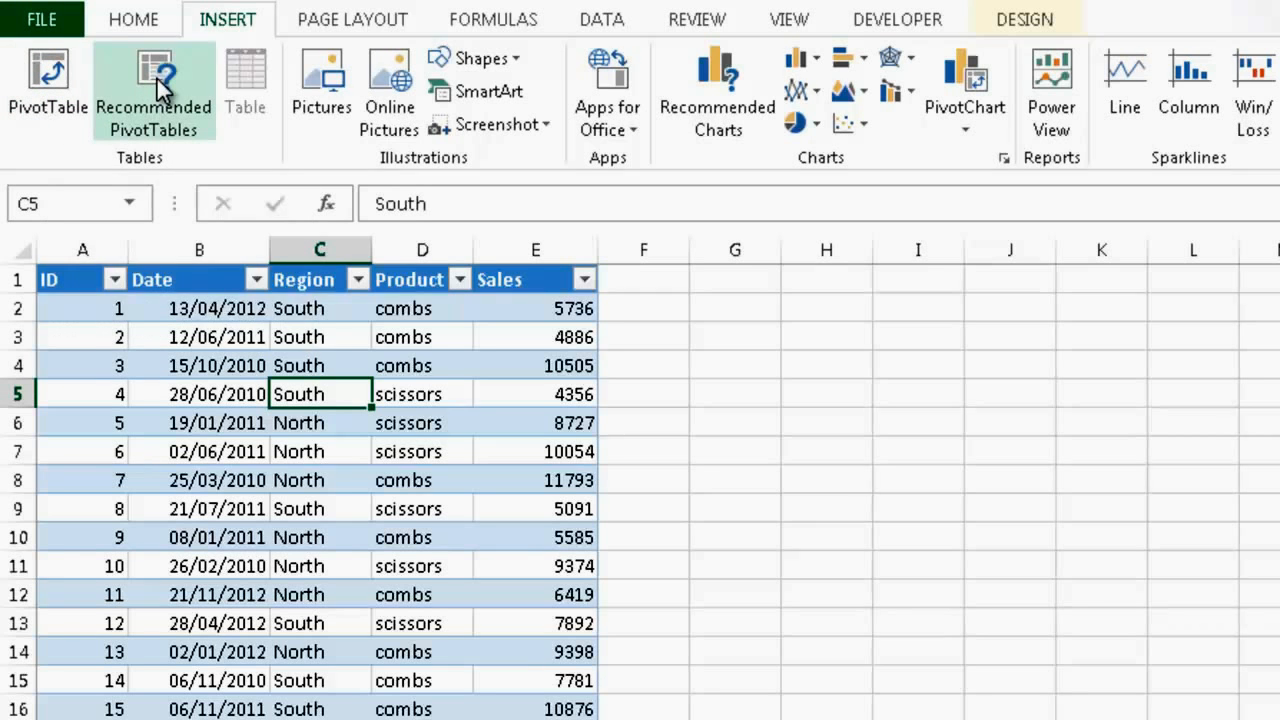
pyautogui.moveTo(182, 84)
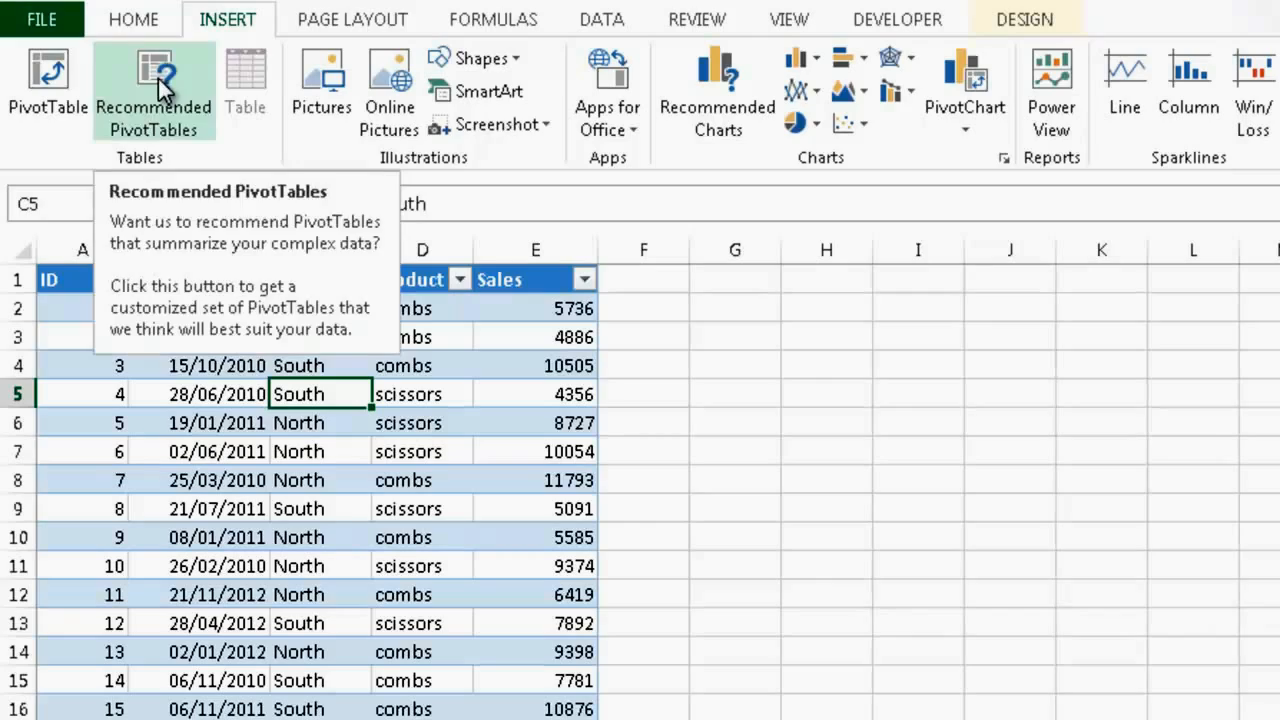
# From Recommended PivotTables, create 'Sum of Sales by Region and Product' on a new sheet
pyautogui.click(164, 80)
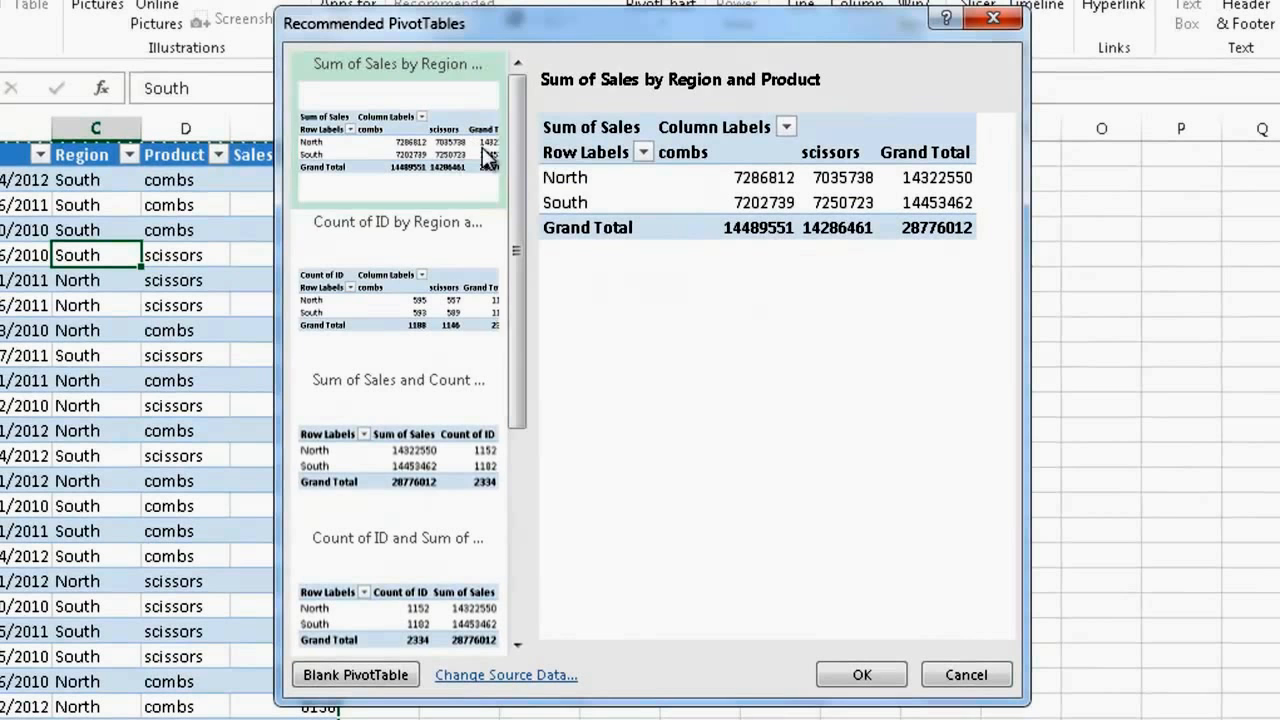
pyautogui.moveTo(518, 238)
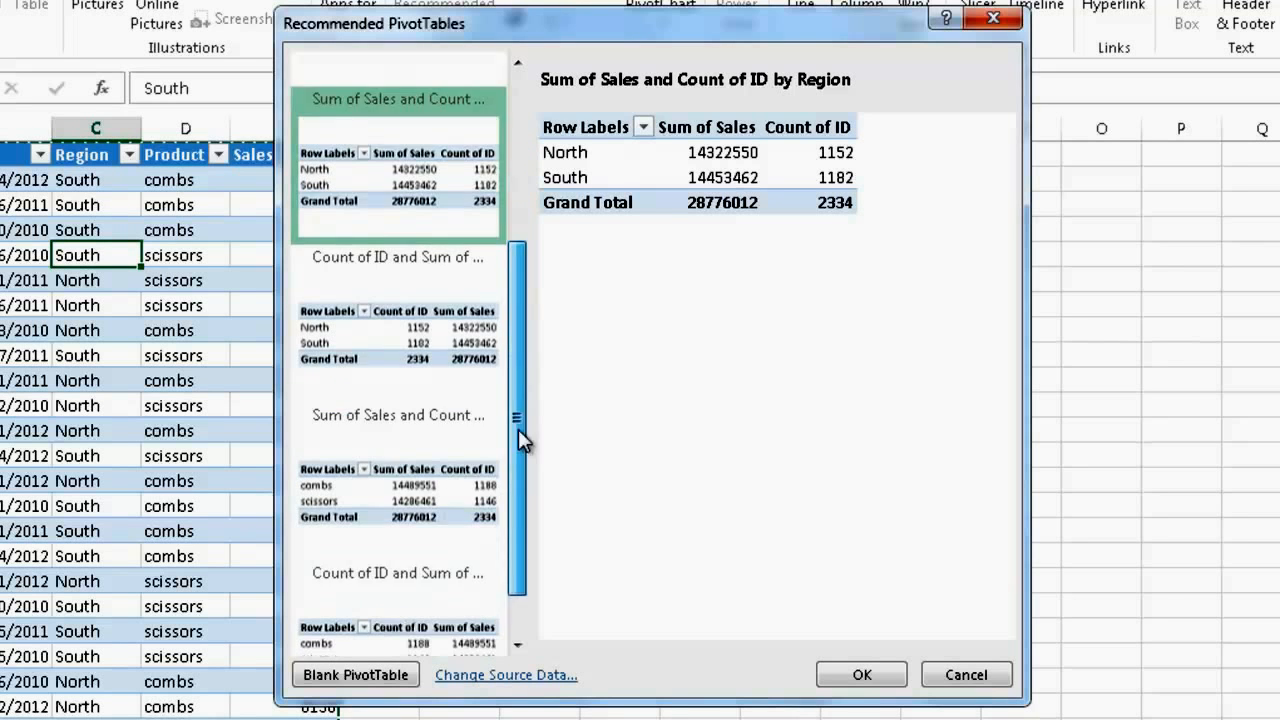
pyautogui.scroll(-3)
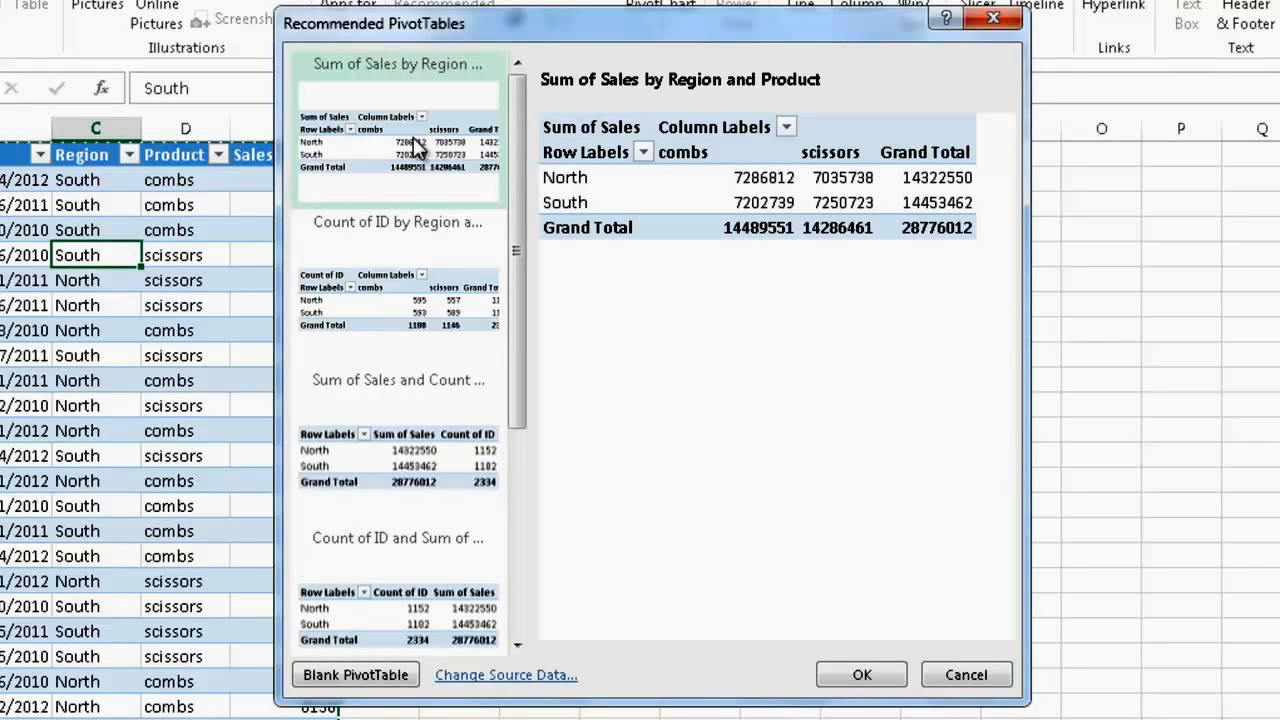
pyautogui.click(864, 674)
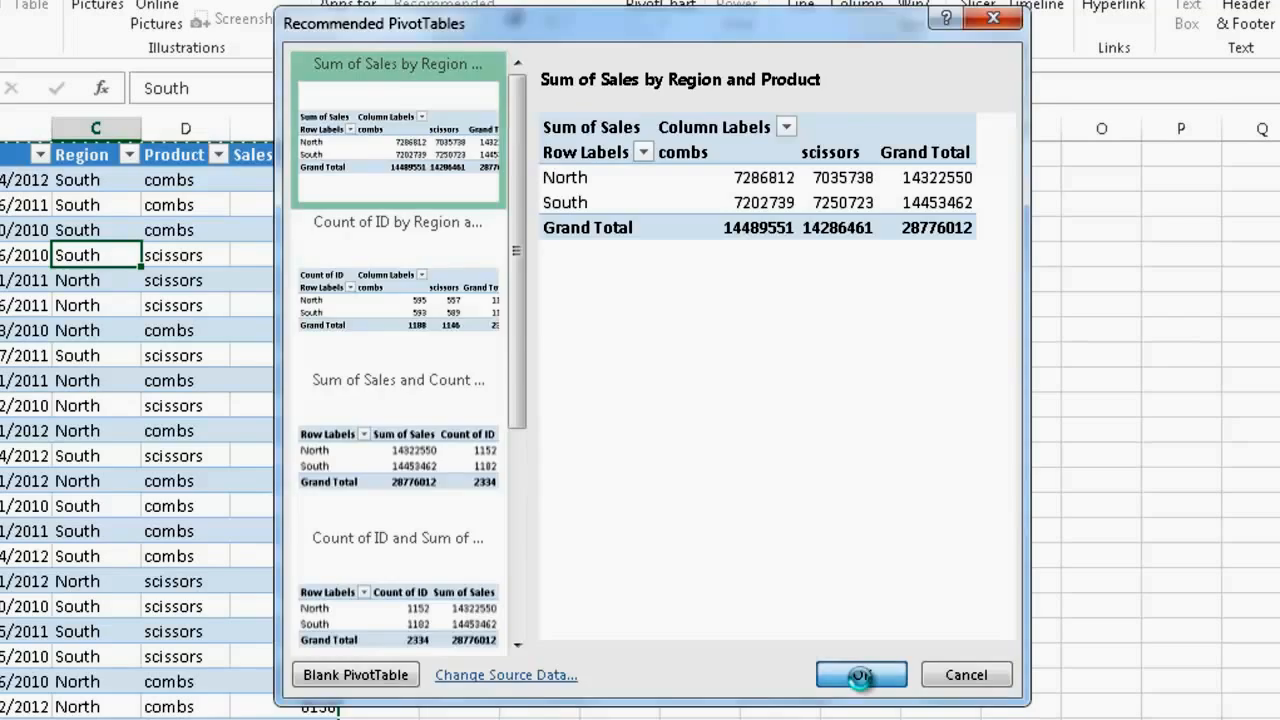
pyautogui.click(862, 674)
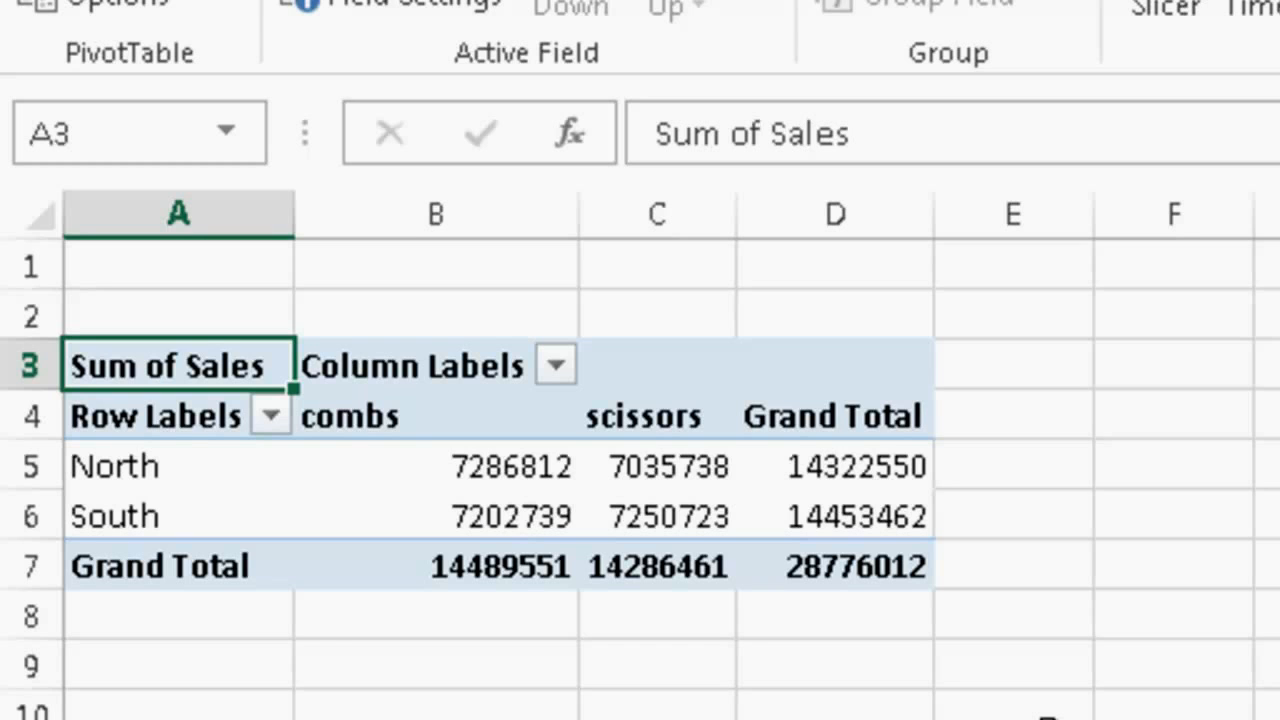
pyautogui.moveTo(1044, 710)
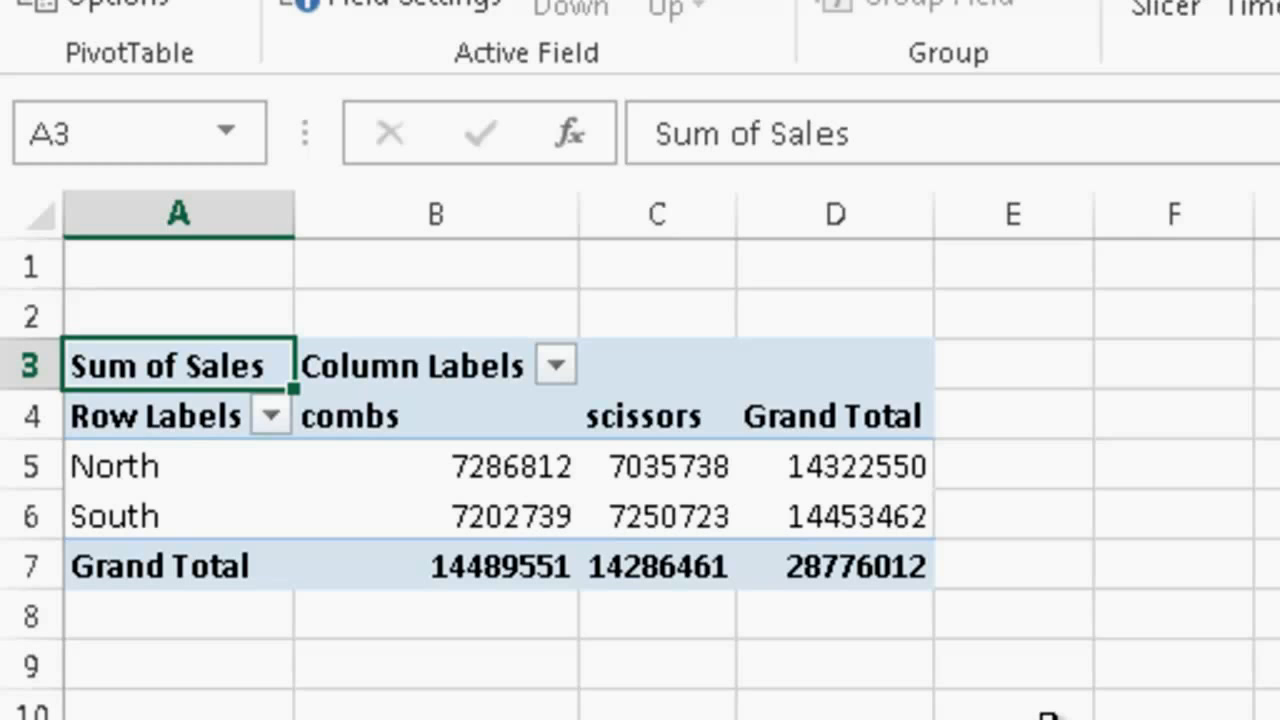